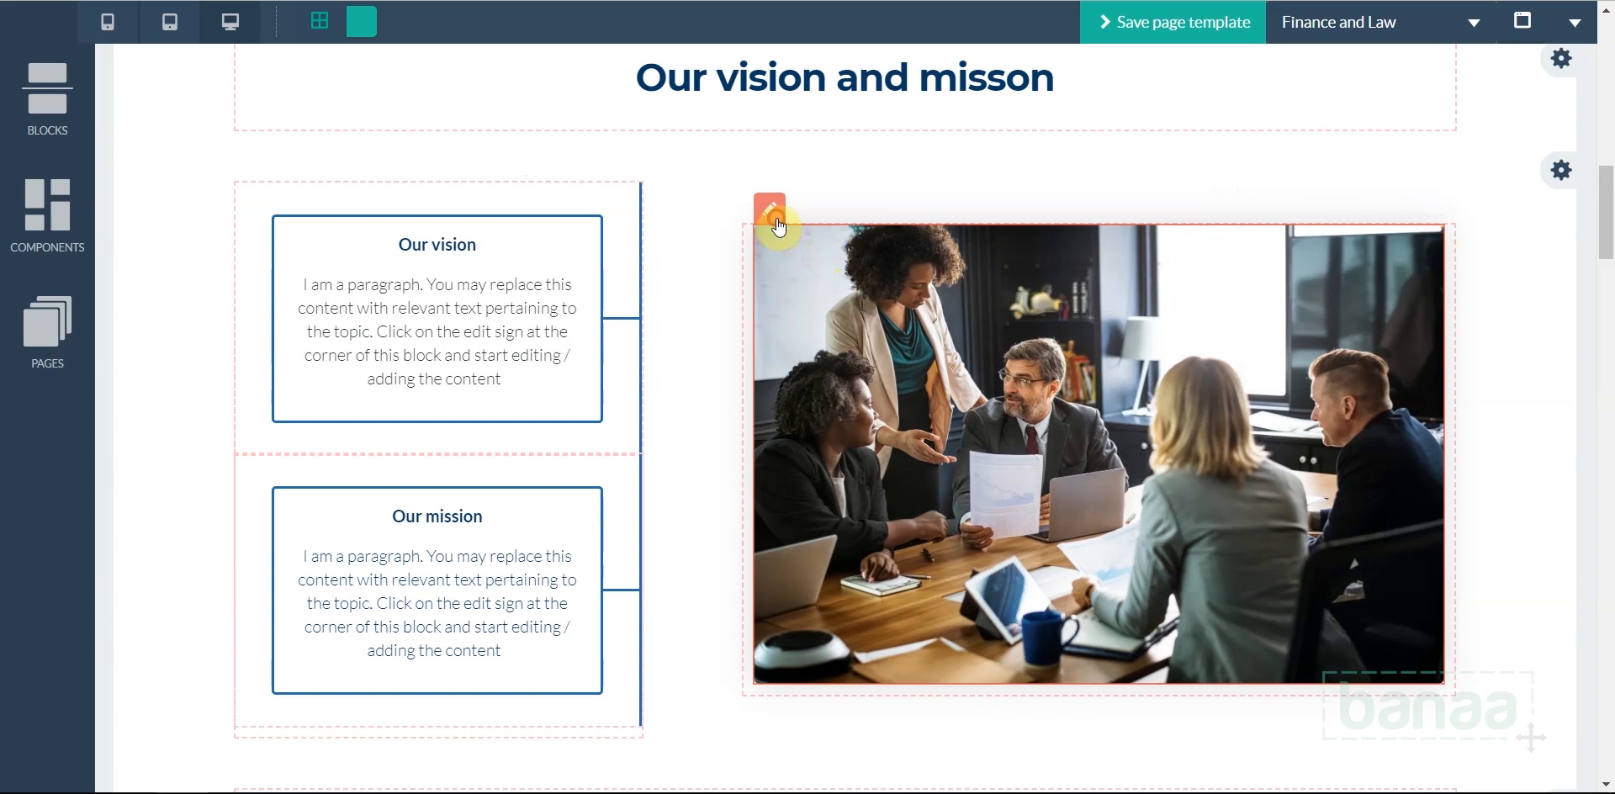
# - Start editing the office meeting photo in the vision and mission block
pyautogui.click(769, 208)
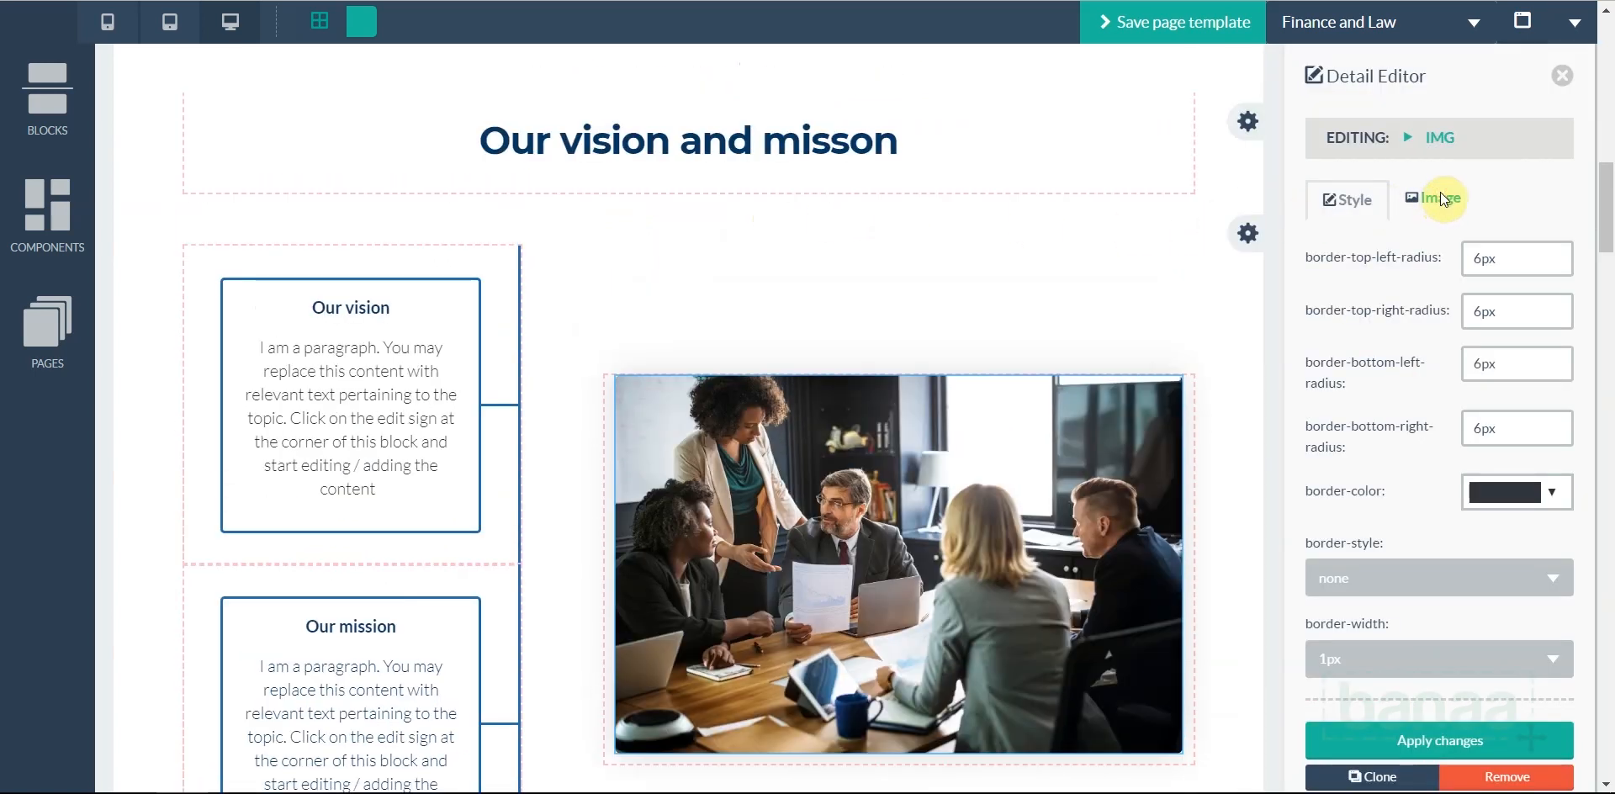
# - Choose the smiling man-with-book photo from the image library and insert it
pyautogui.click(1436, 198)
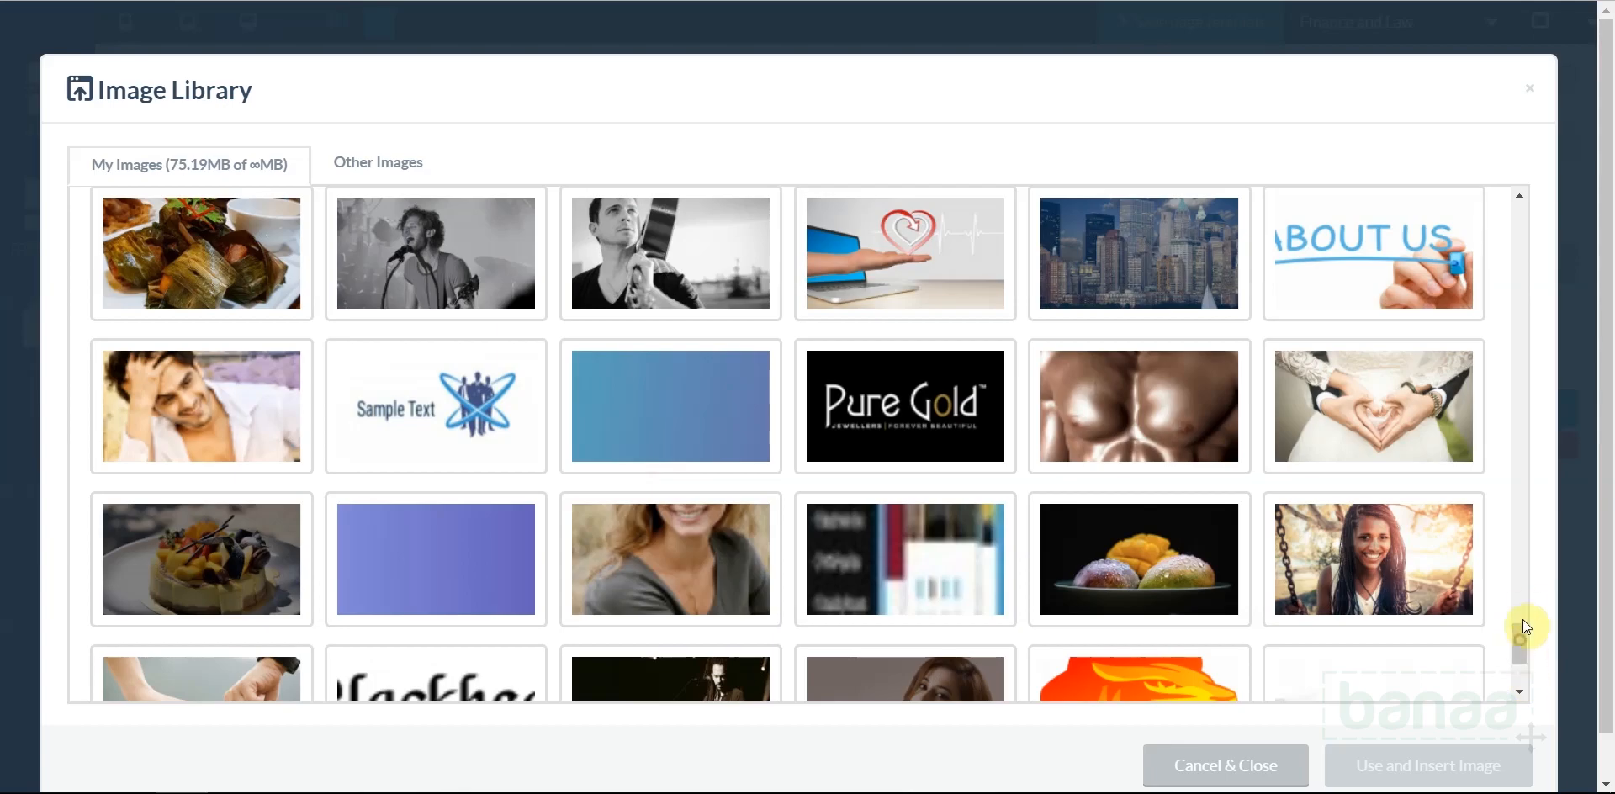
pyautogui.moveTo(1526, 560)
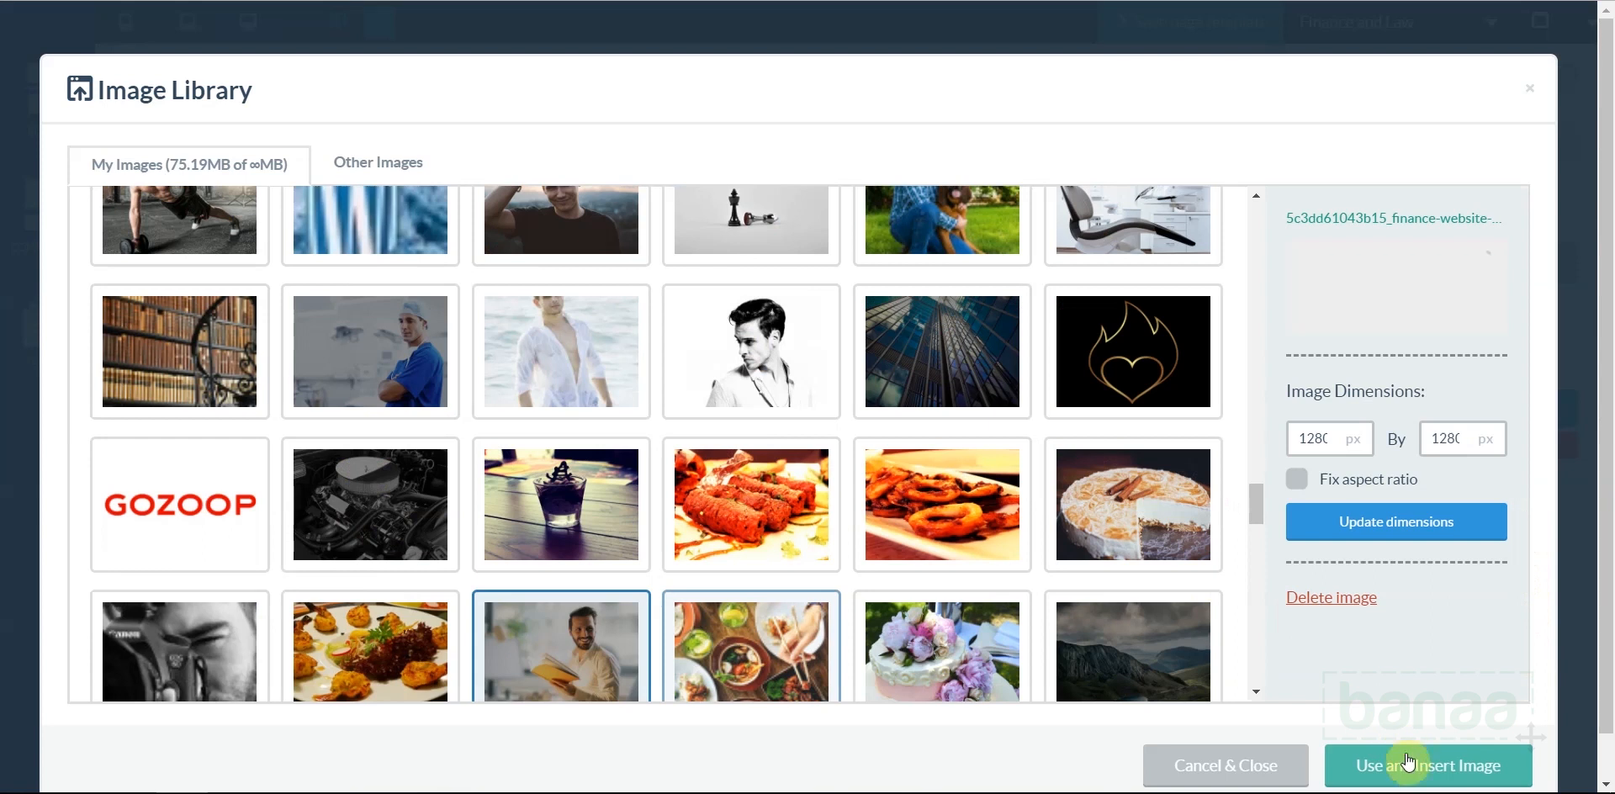
pyautogui.click(1412, 765)
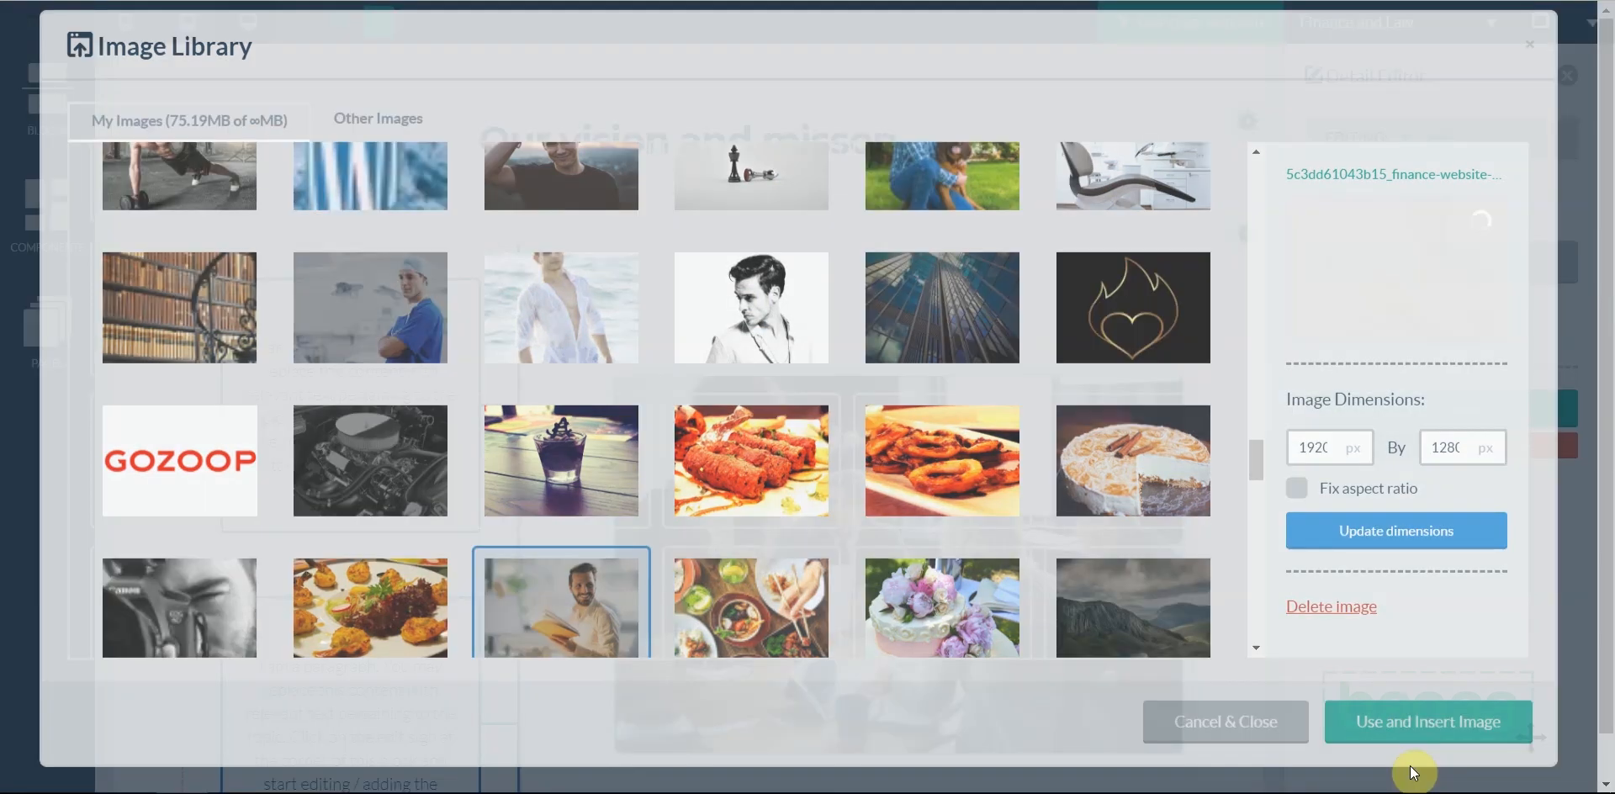
# - Apply the change so the new photo replaces the office meeting image
pyautogui.click(1428, 721)
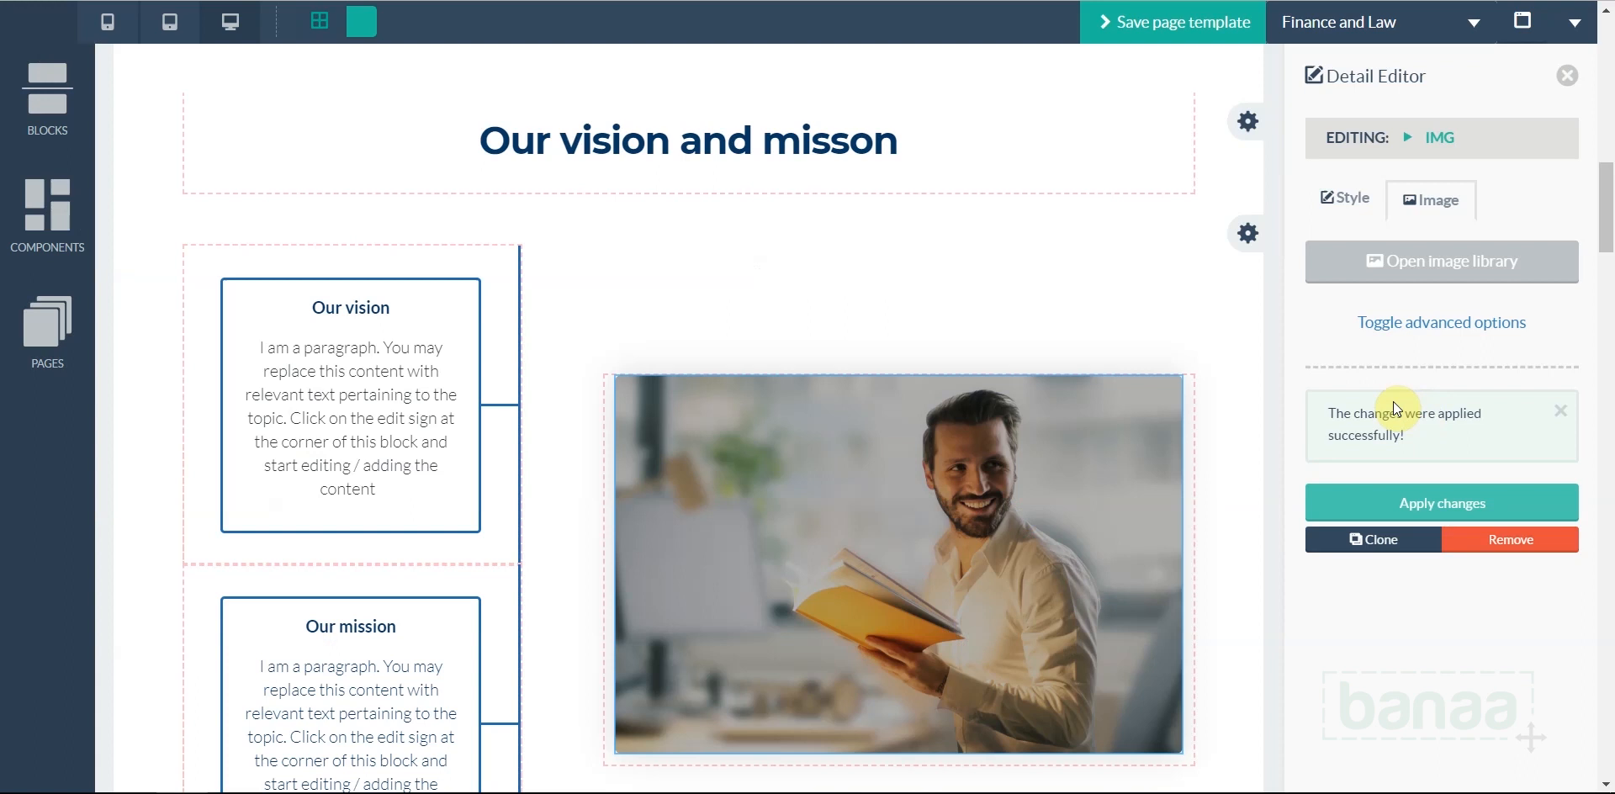
pyautogui.moveTo(942, 310)
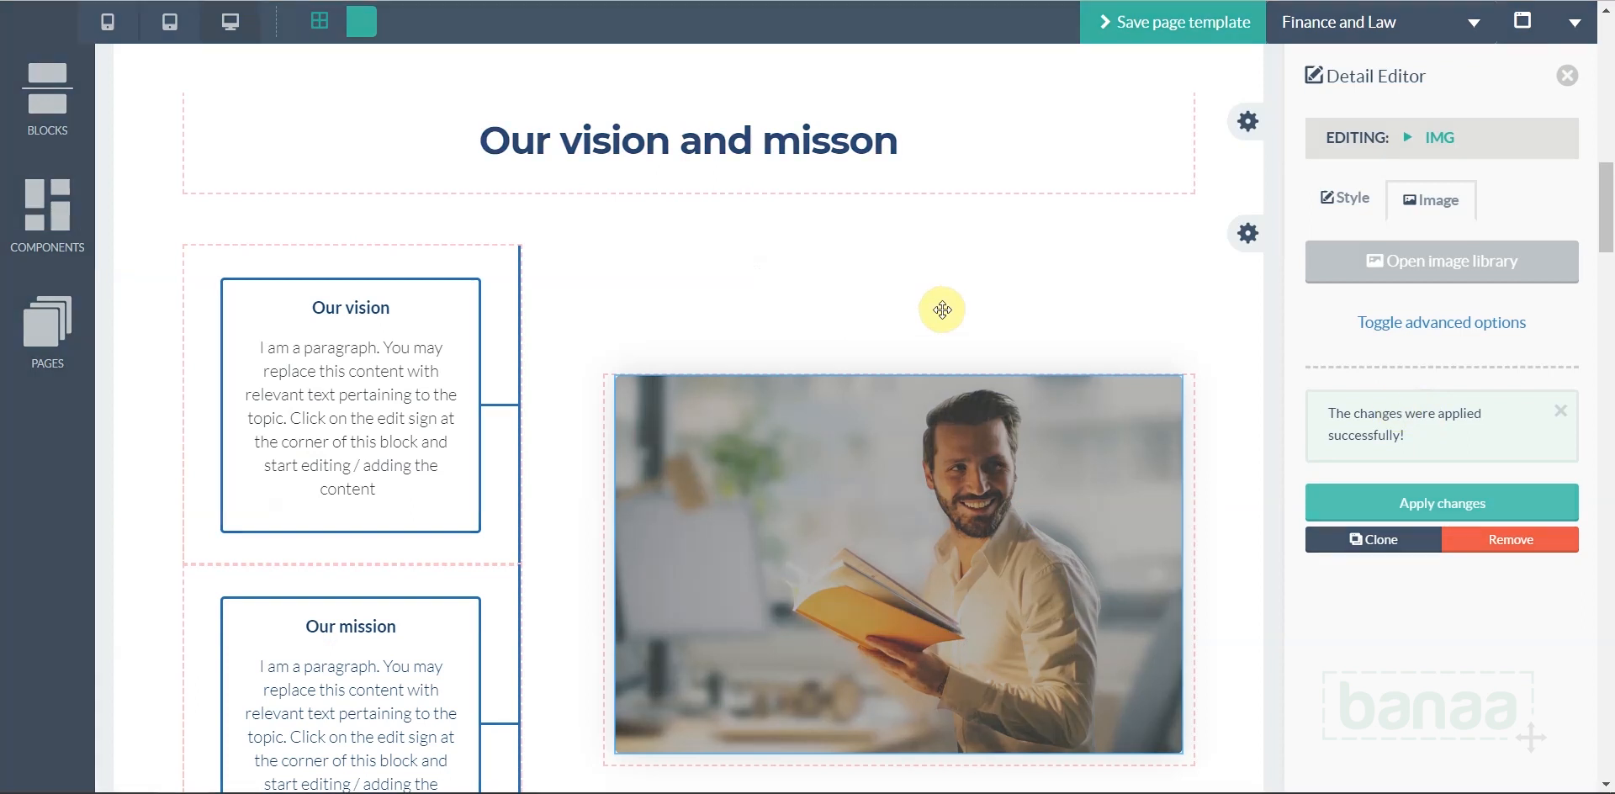